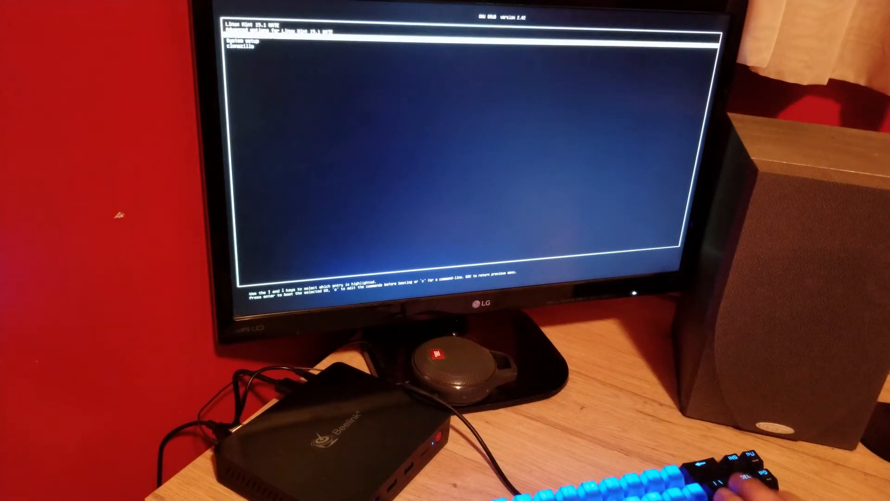
Boot the Linux Mint 19.1 entry from the GRUB menu
key("enter")
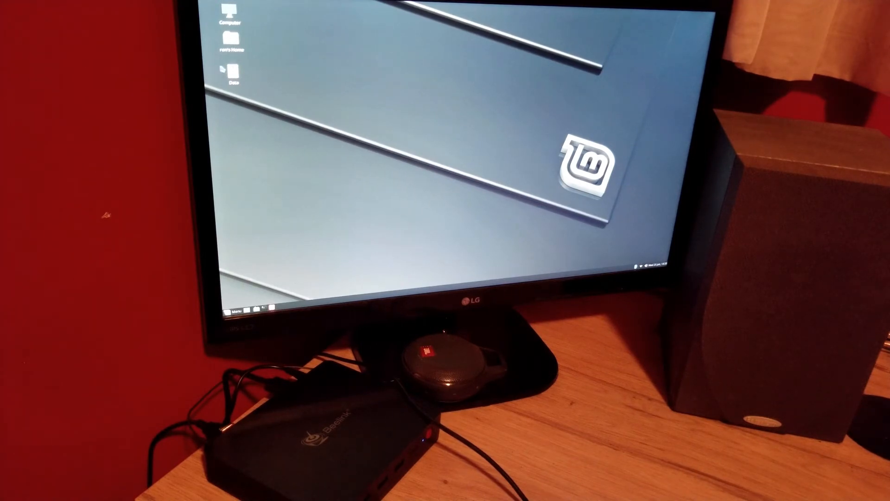
Open the Data desktop icon in Nemo, then choose Shut Down and confirm
double_click(229, 70)
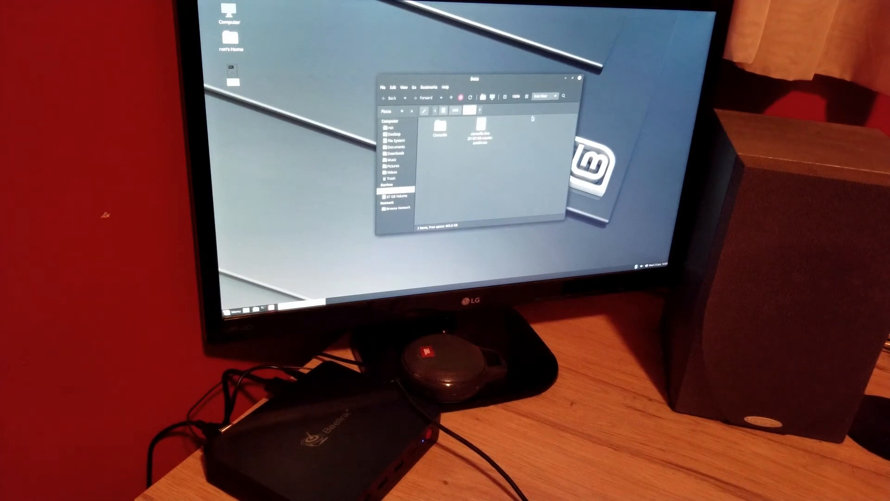
left_click(481, 128)
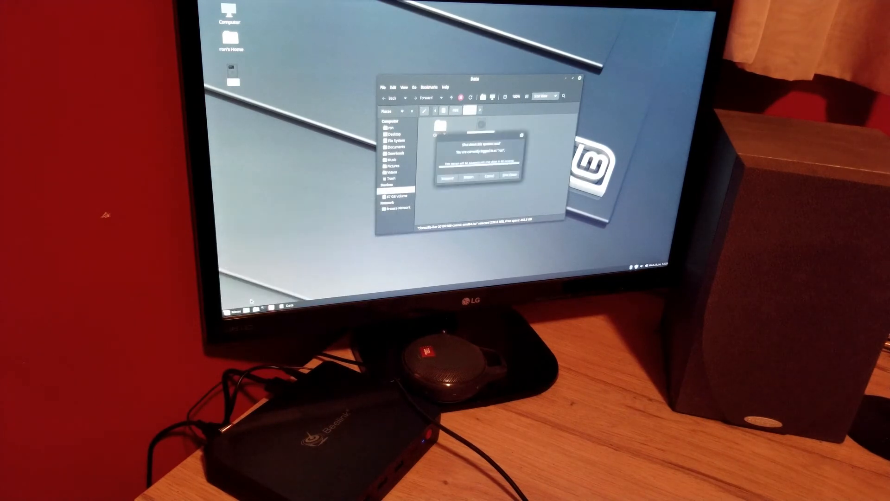
left_click(509, 180)
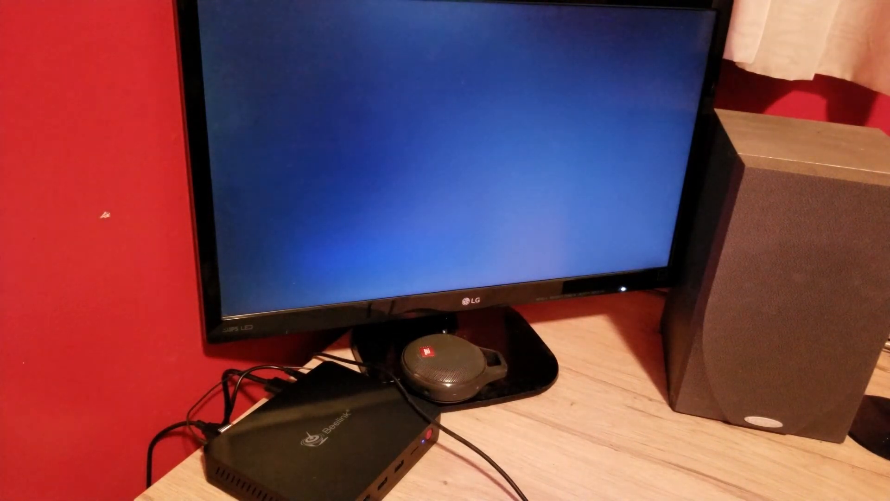